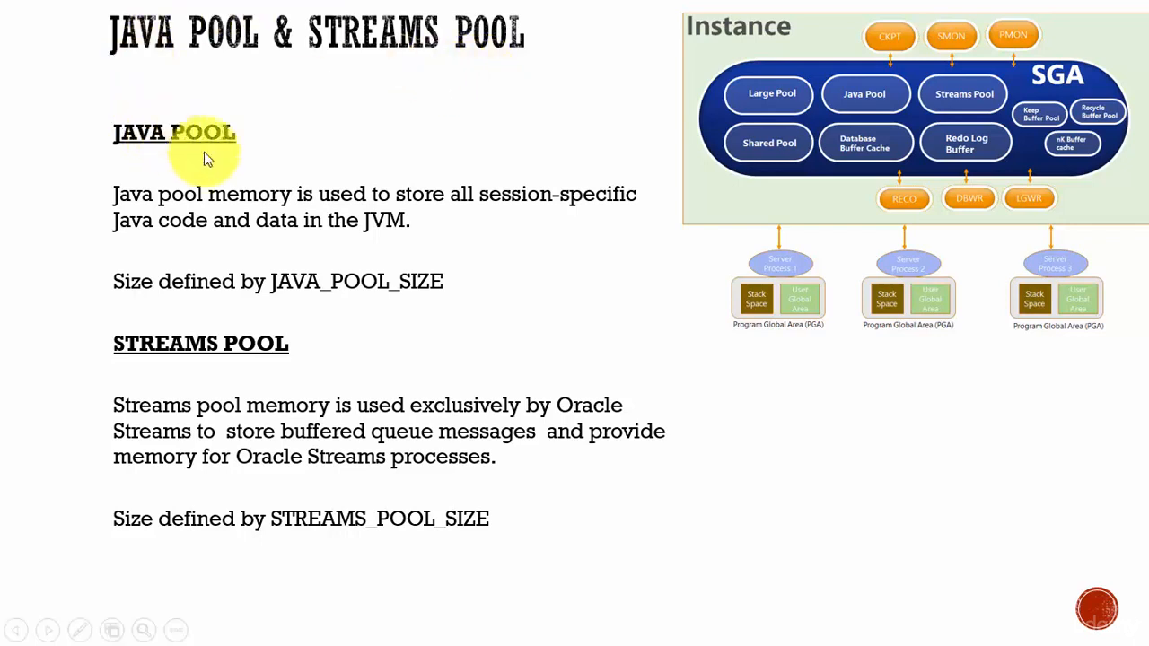
pyautogui.moveTo(252, 147)
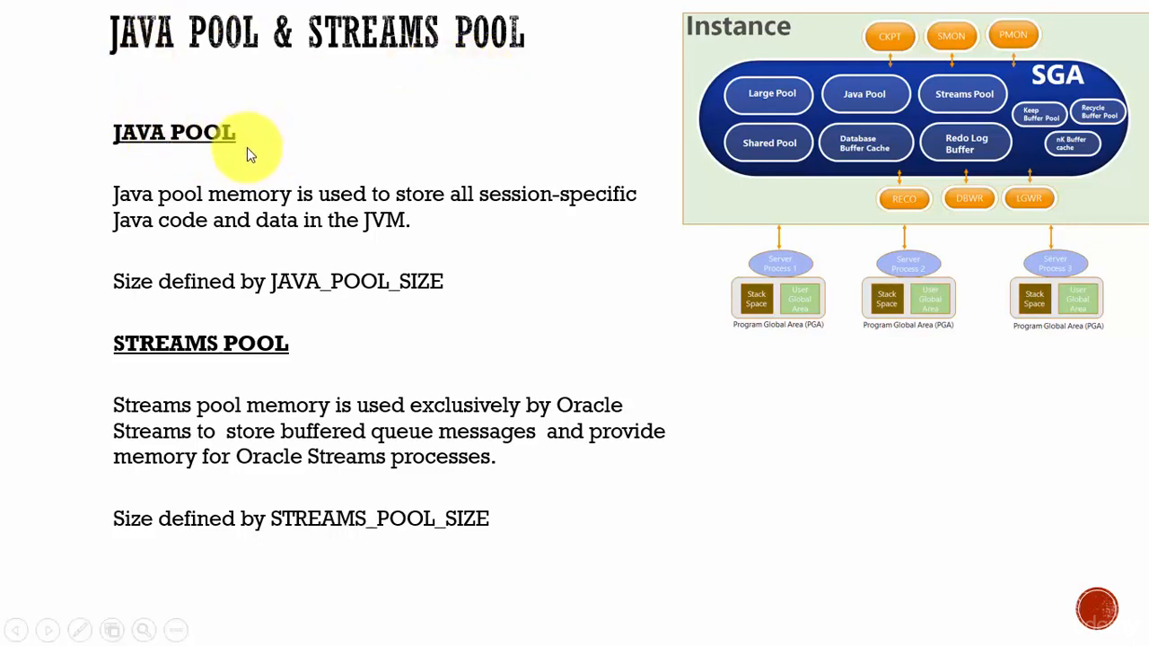
pyautogui.moveTo(350, 296)
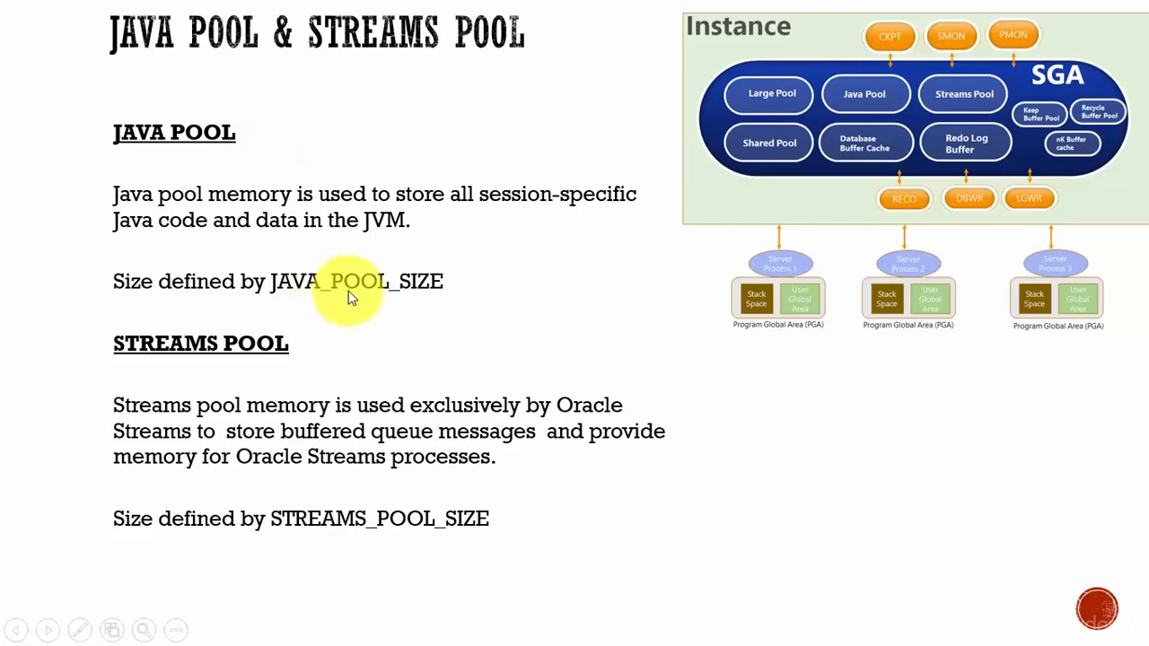
pyautogui.moveTo(439, 291)
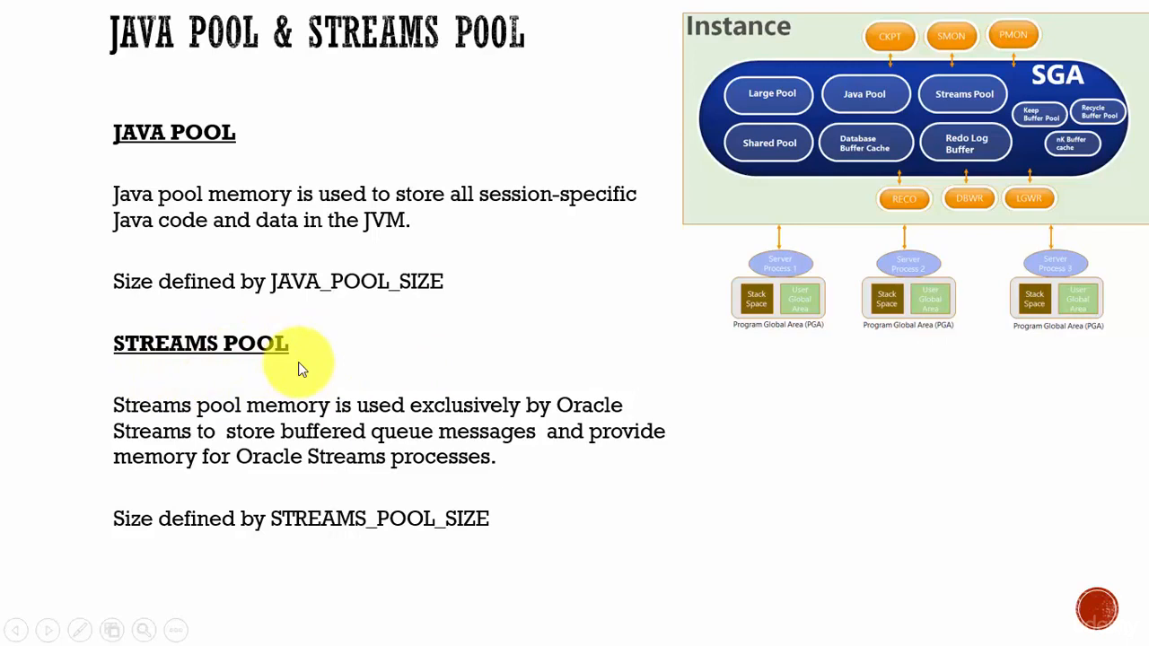
pyautogui.moveTo(223, 406)
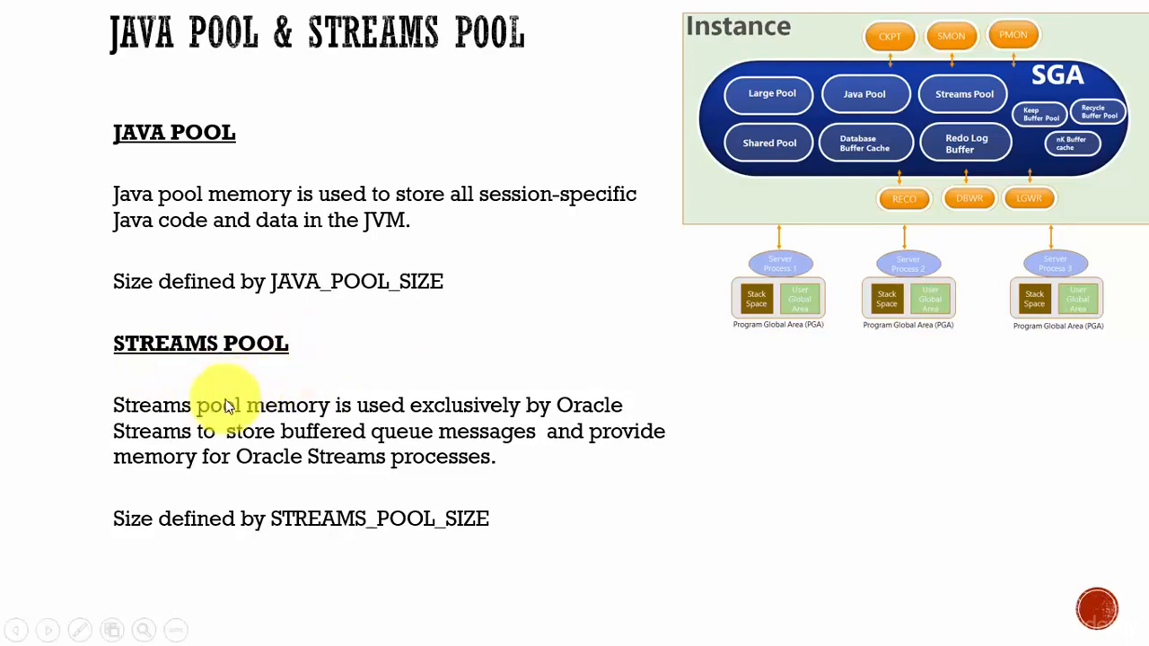
pyautogui.moveTo(314, 510)
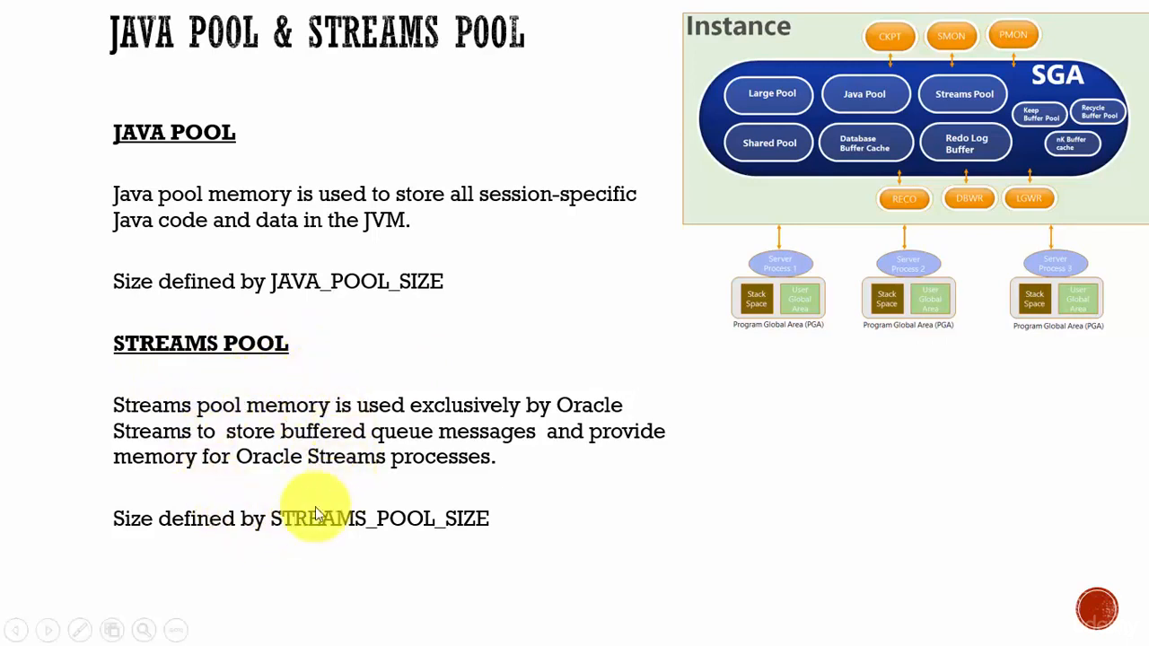
pyautogui.moveTo(415, 536)
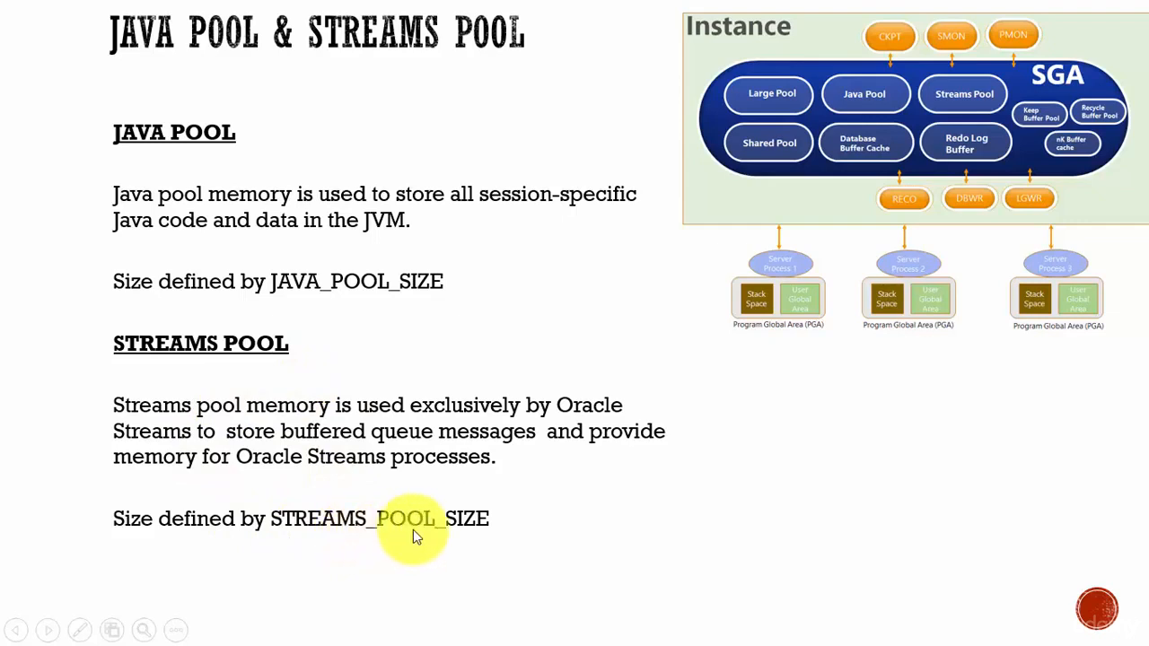
pyautogui.moveTo(519, 523)
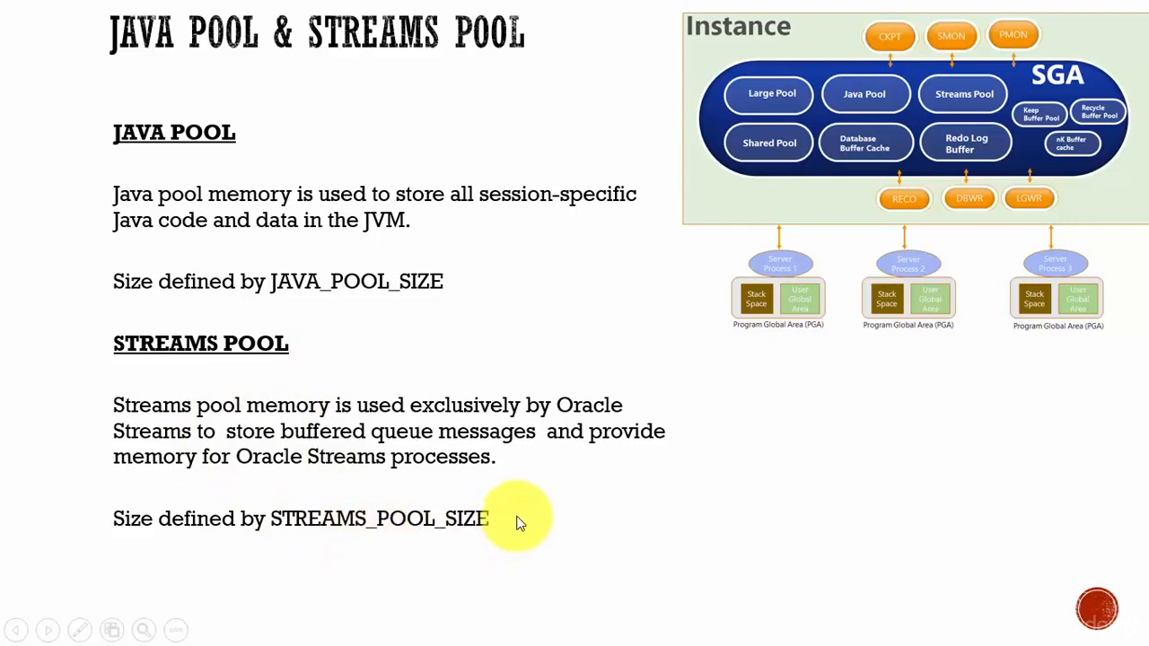